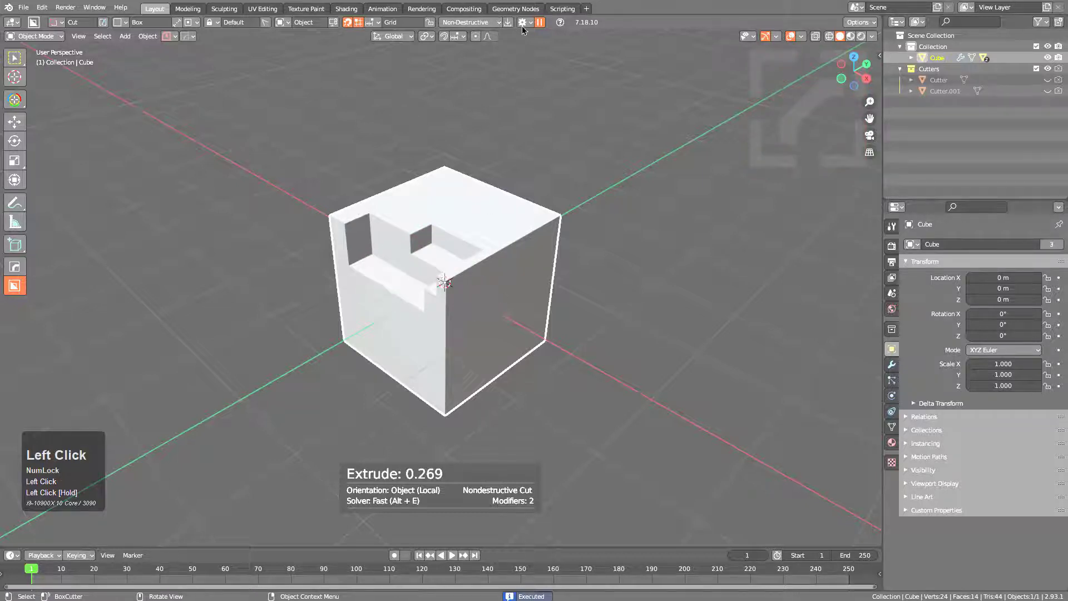
- Bring up BoxCutter's Display settings and set Fade In to 300
{"action": "left_click", "coordinate": [523, 23]}
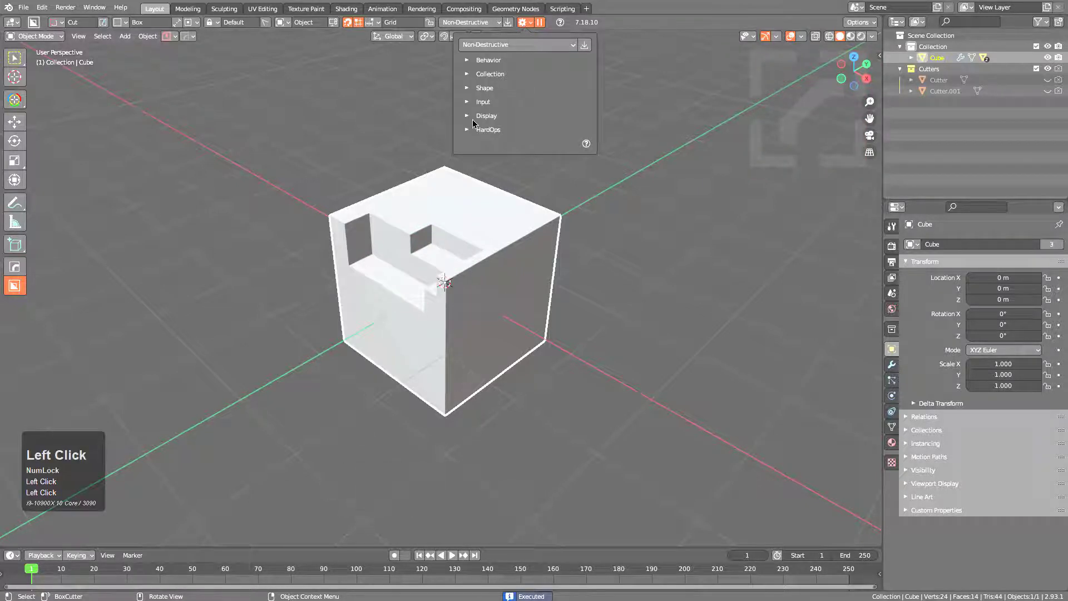
{"action": "left_click", "coordinate": [468, 114]}
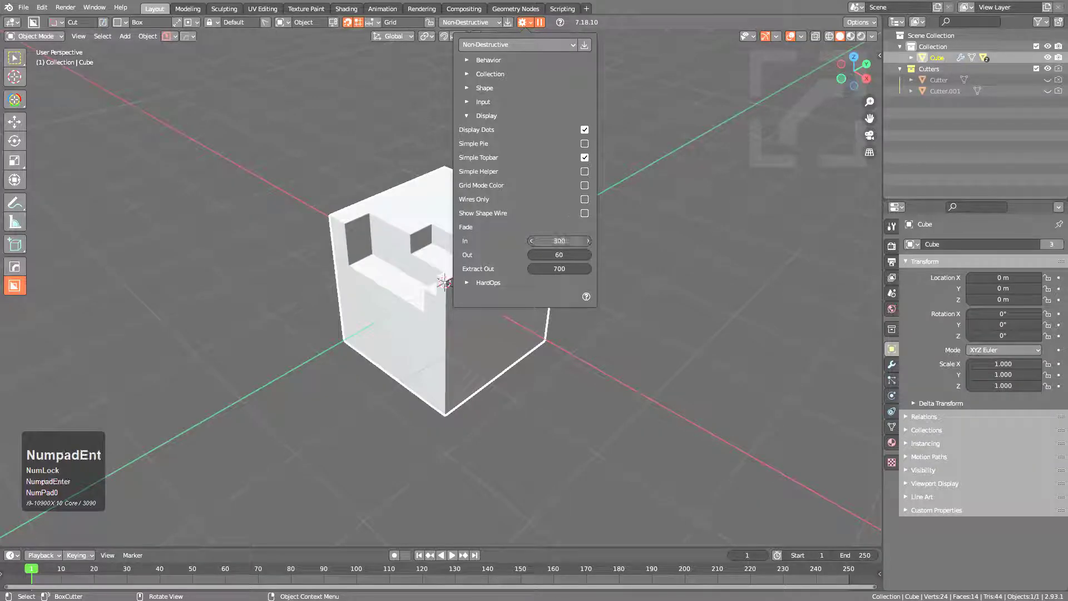
- Box-cut into the cube to hollow it toward an open, chair-like shell
{"action": "left_click", "coordinate": [558, 254]}
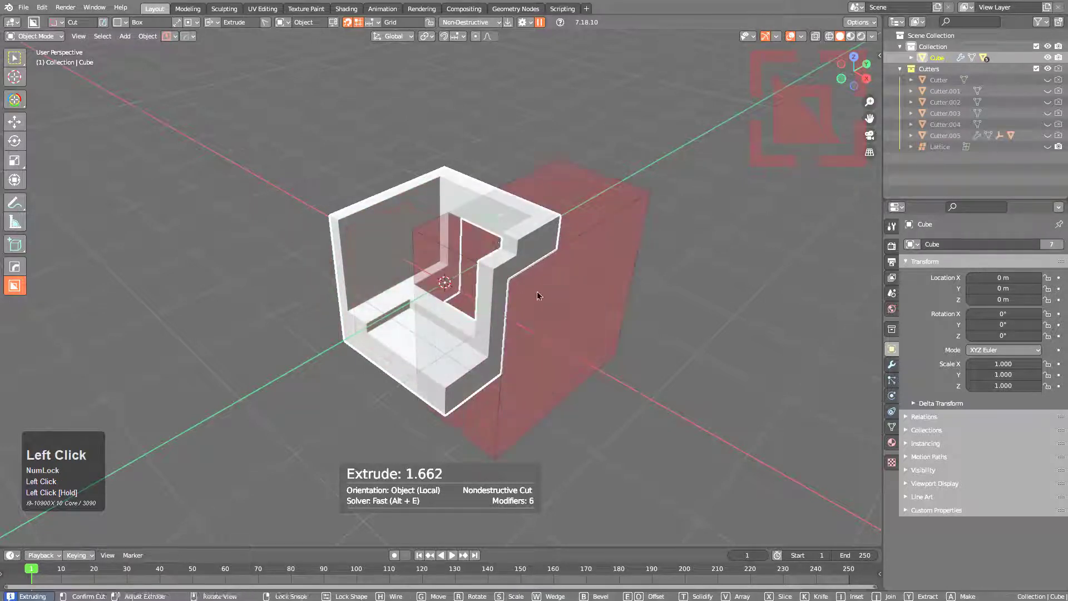
{"action": "left_click", "coordinate": [537, 296]}
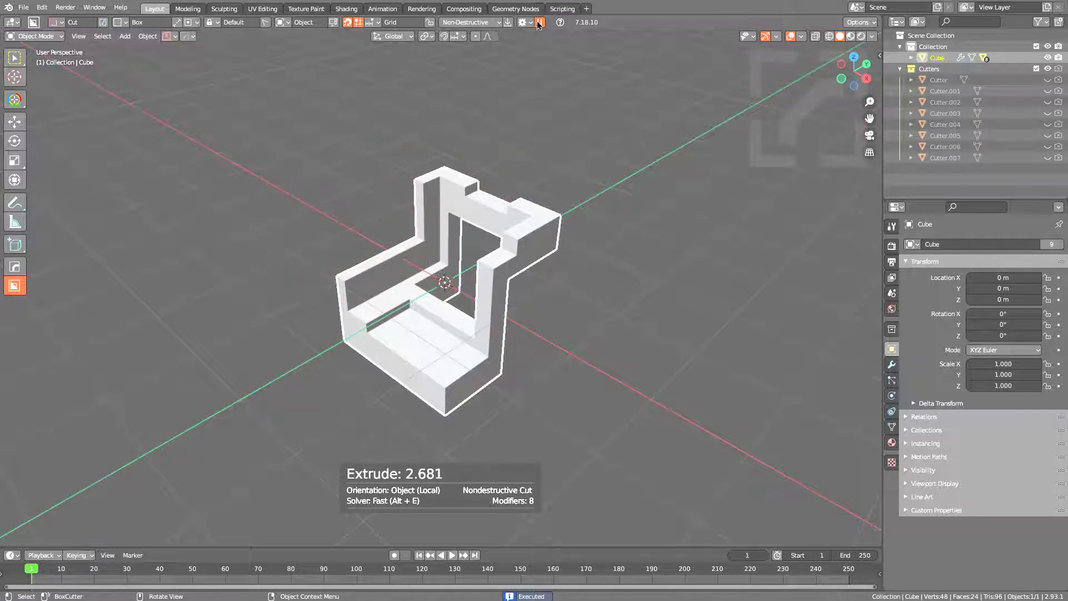
- Extract a piece of the chair, set Fade Out and Extract Out to 1200, and cut again
{"action": "left_click", "coordinate": [523, 22]}
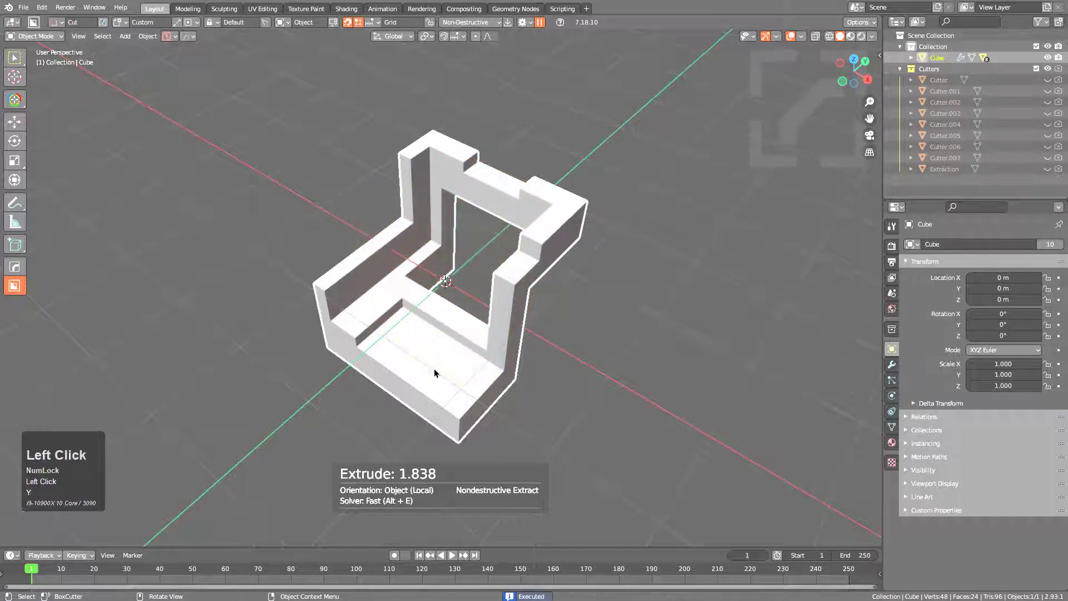
{"action": "left_click", "coordinate": [523, 22]}
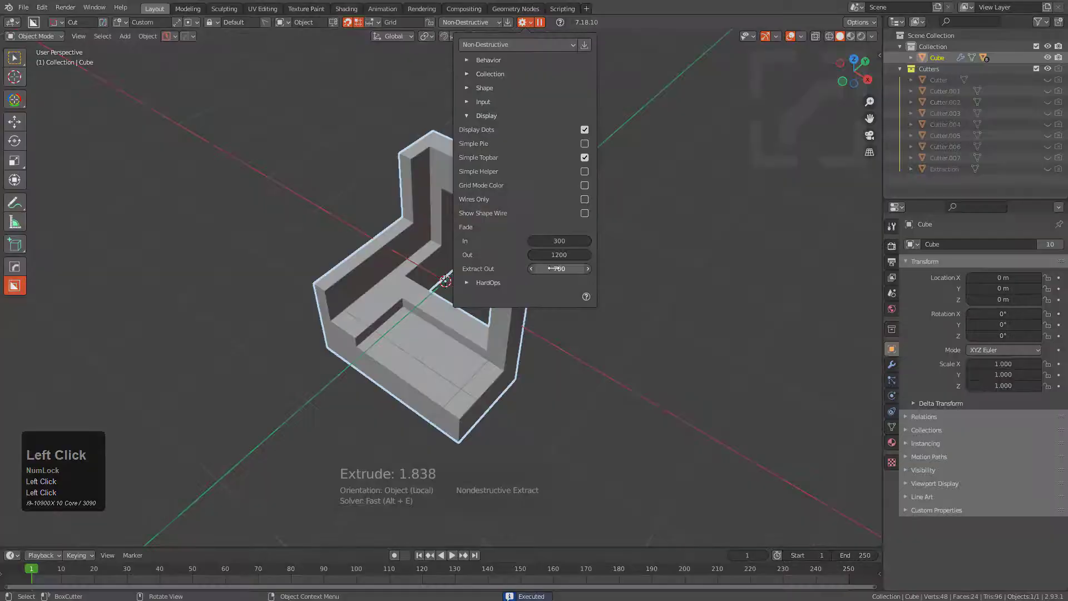
{"action": "key", "text": "Return"}
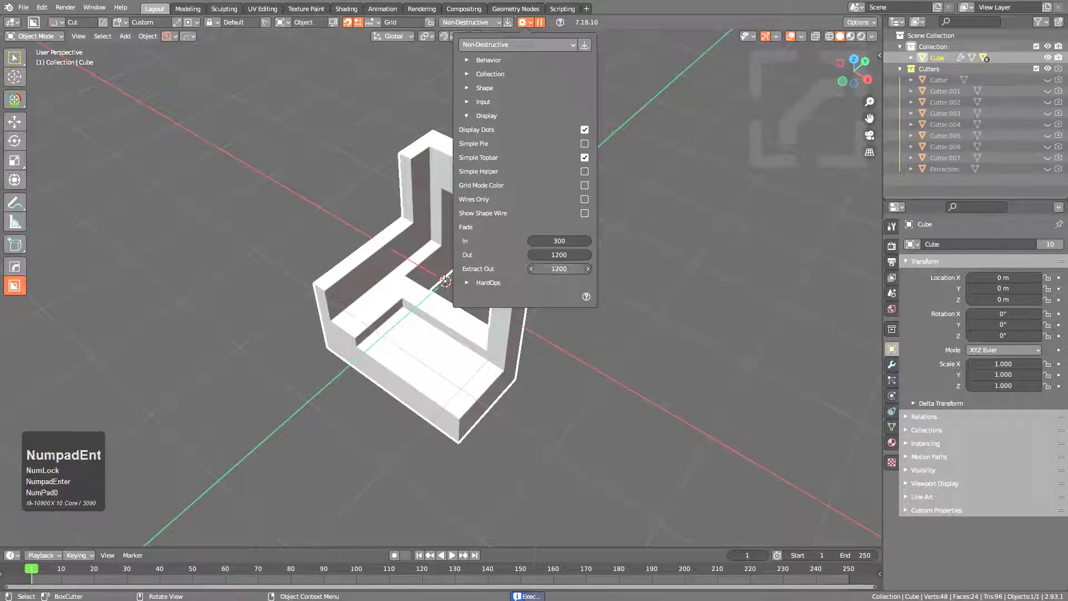
{"action": "left_click", "coordinate": [444, 282]}
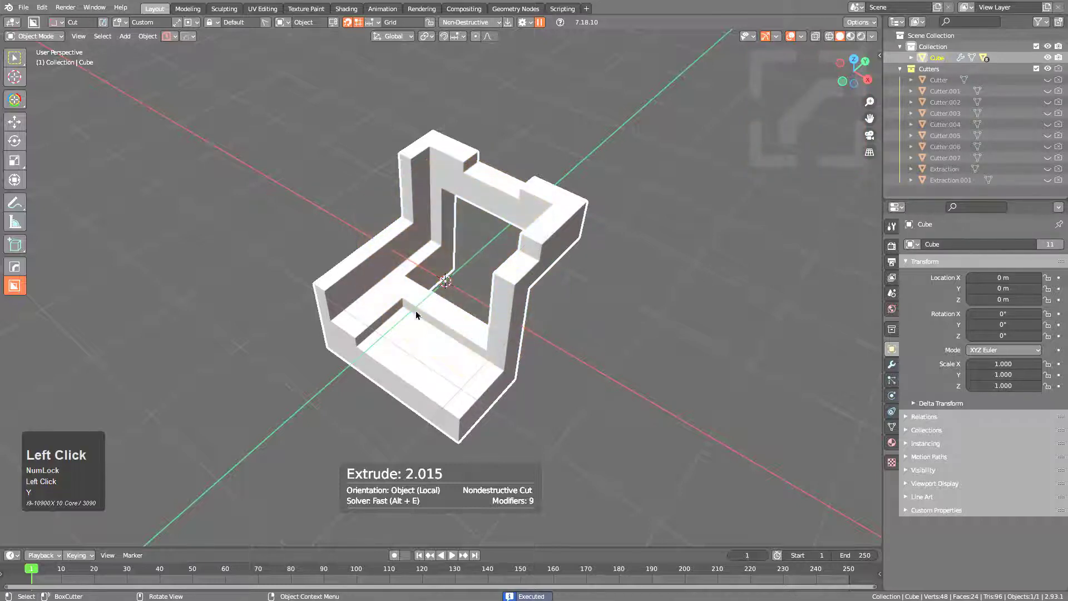
- Adjust the Grid Fade Timing values and switch snapping from grid to Dots
{"action": "left_click", "coordinate": [369, 35]}
{"action": "type", "text": "100"}
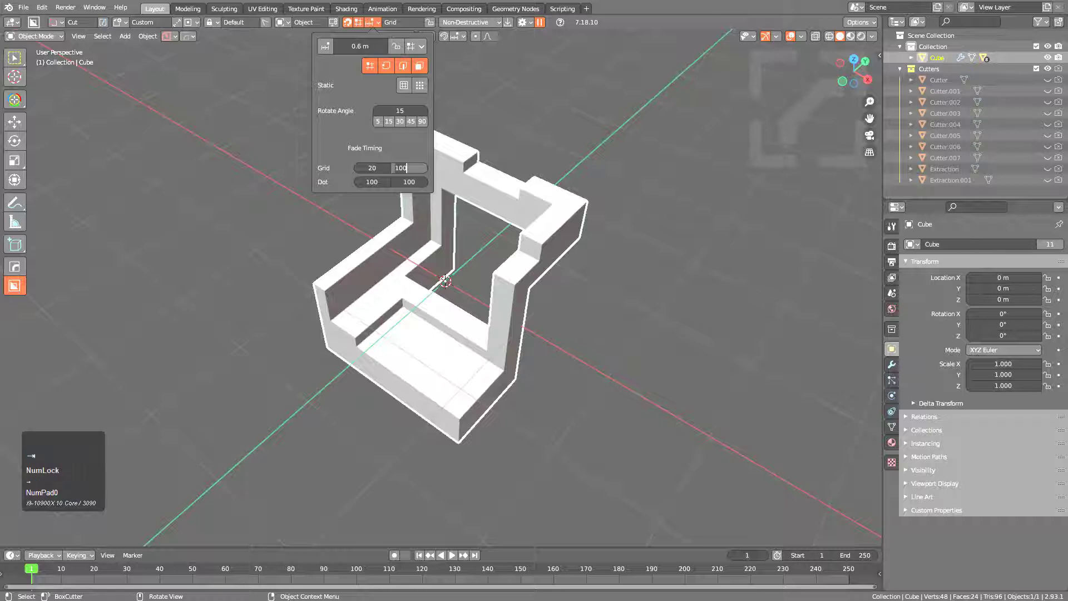
{"action": "key", "text": "Enter"}
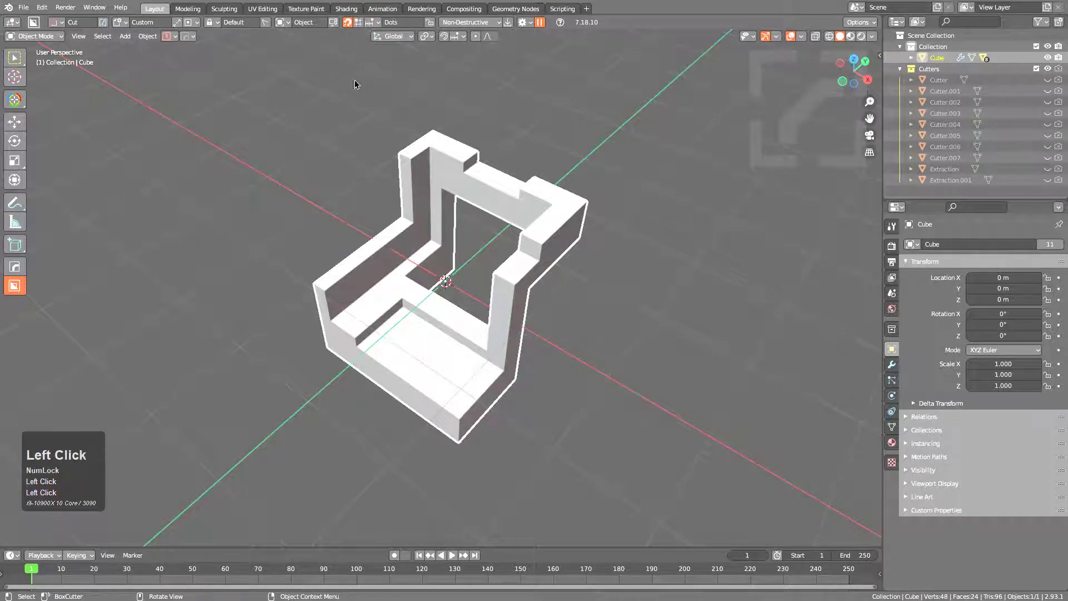
- Set the second Dot Fade Timing value to 600
{"action": "left_click", "coordinate": [371, 36]}
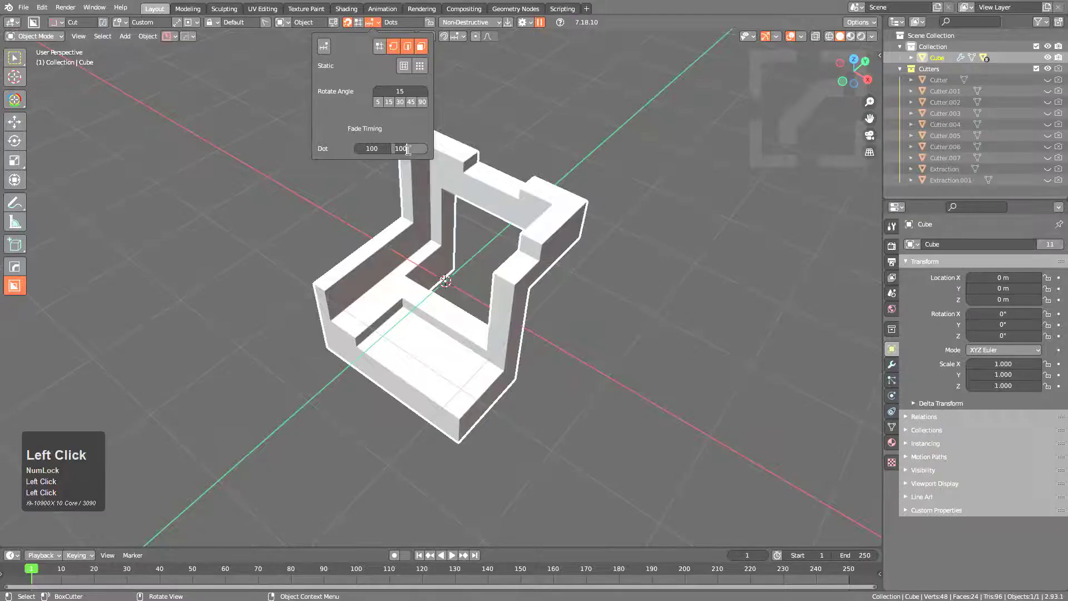
{"action": "type", "text": "600"}
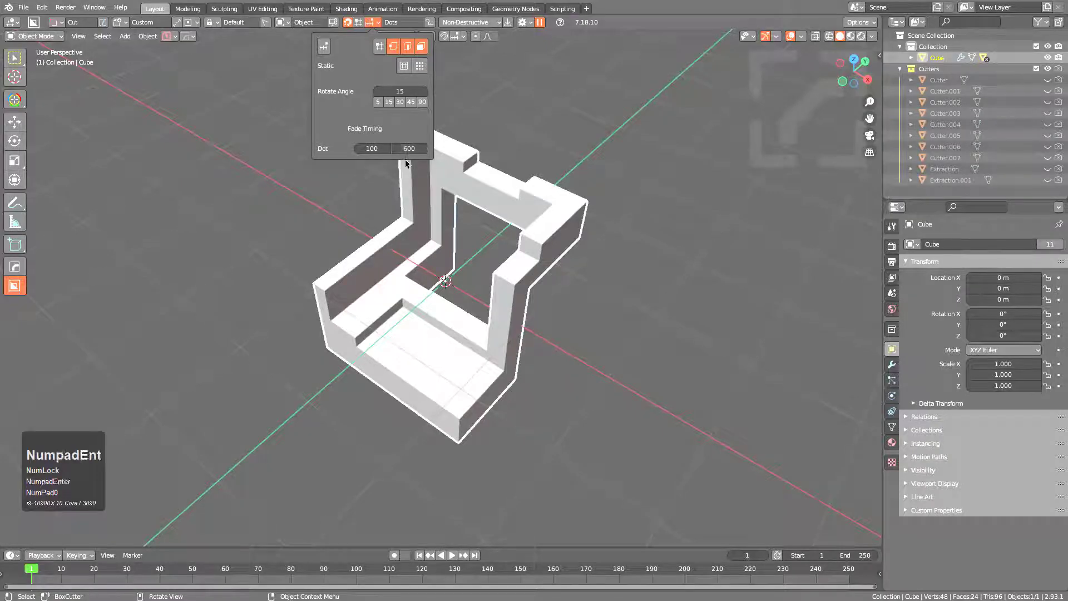